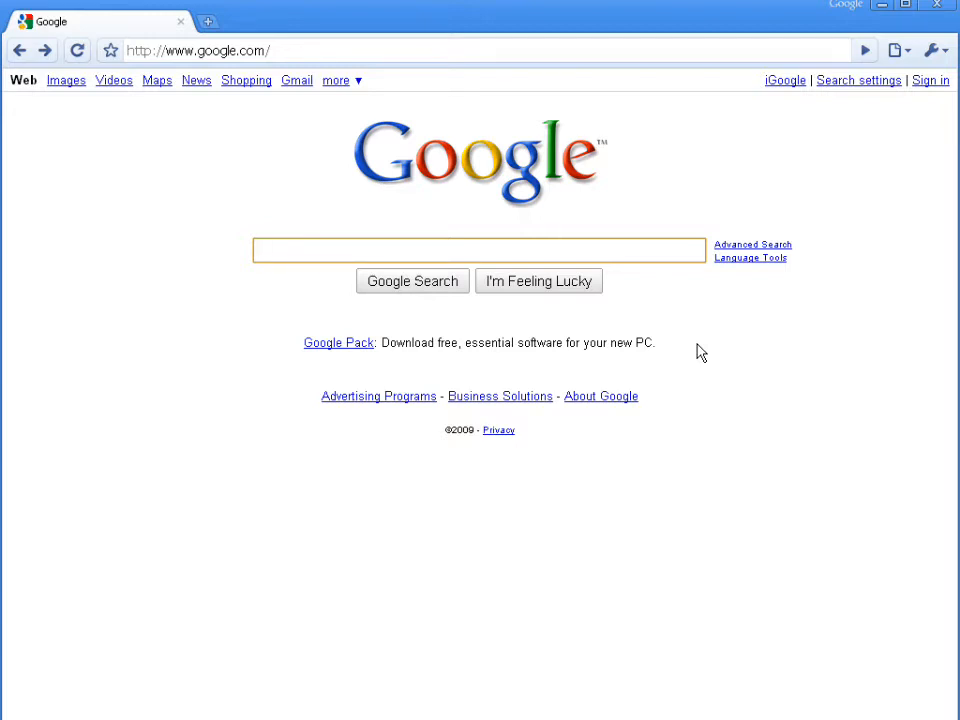
{"action": "mouse_move", "coordinate": [276, 40]}
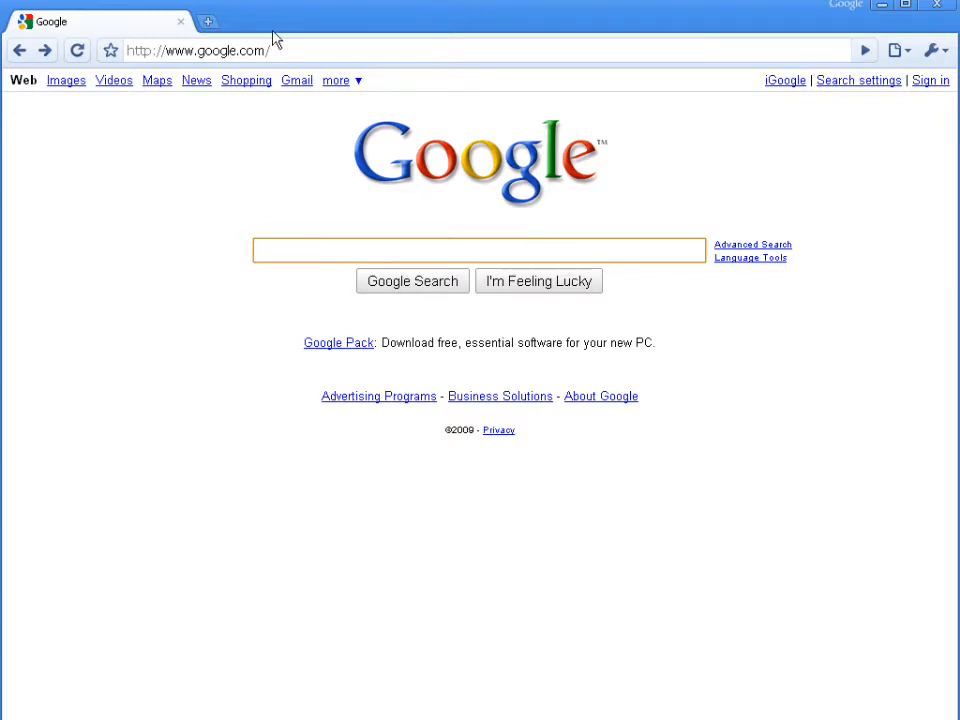
{"action": "left_click", "coordinate": [196, 50]}
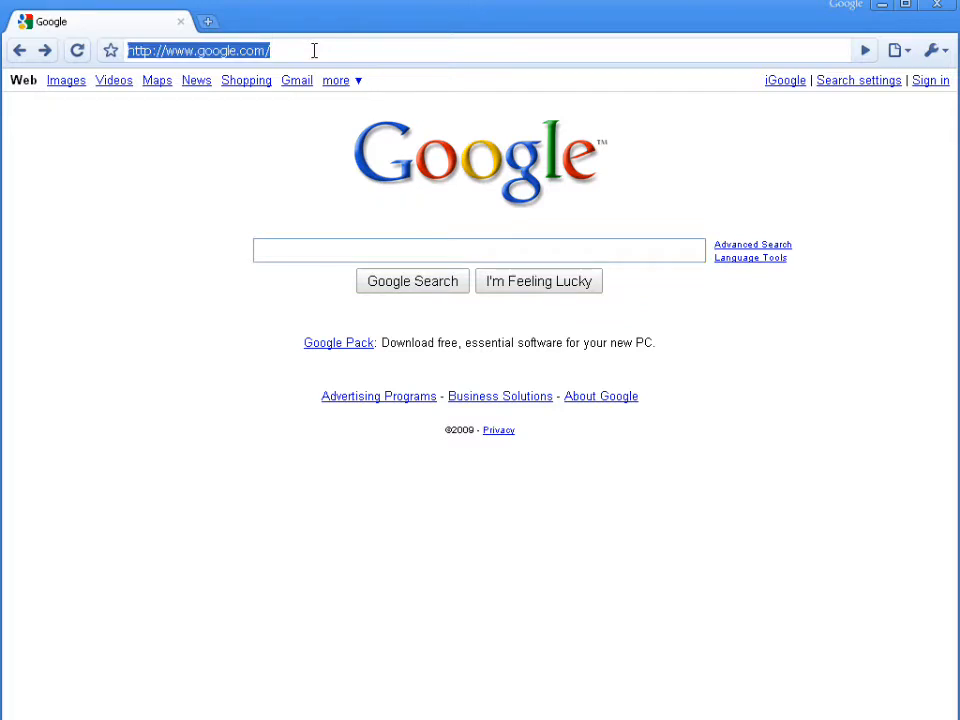
{"action": "type", "text": "www.zdoom.org/wiki"}
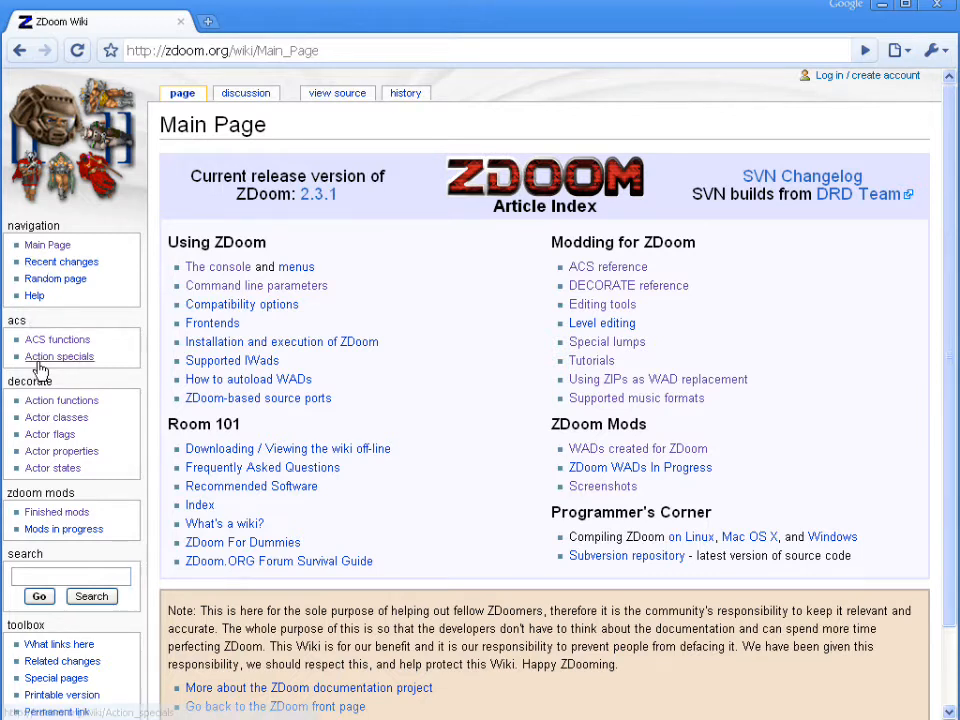
{"action": "mouse_move", "coordinate": [60, 356]}
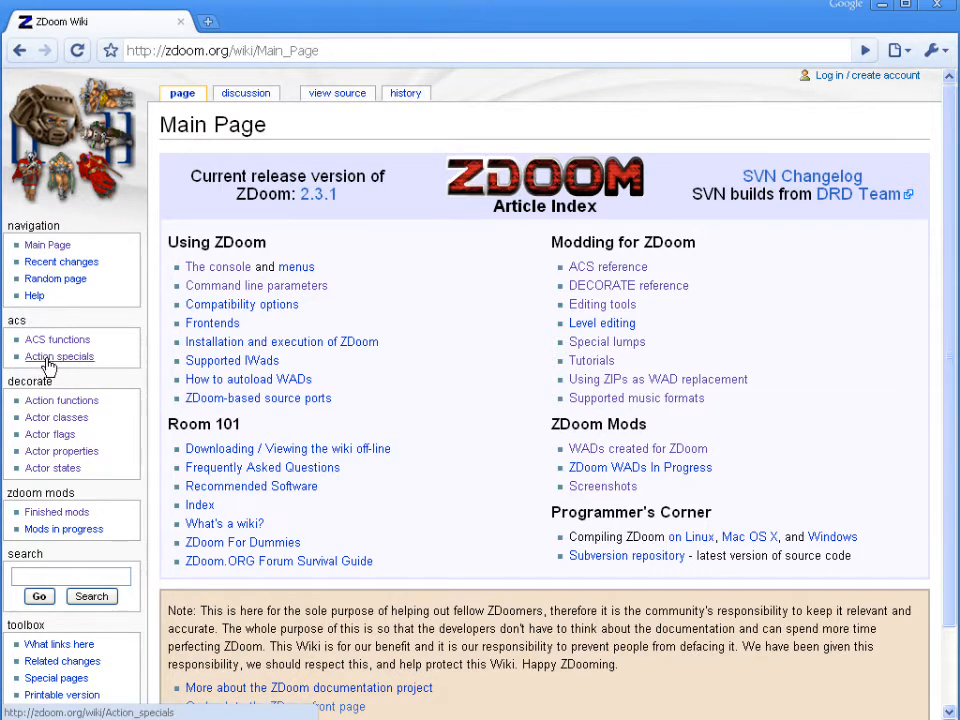
- Follow the sidebar's Action specials link under acs
{"action": "left_click", "coordinate": [60, 356]}
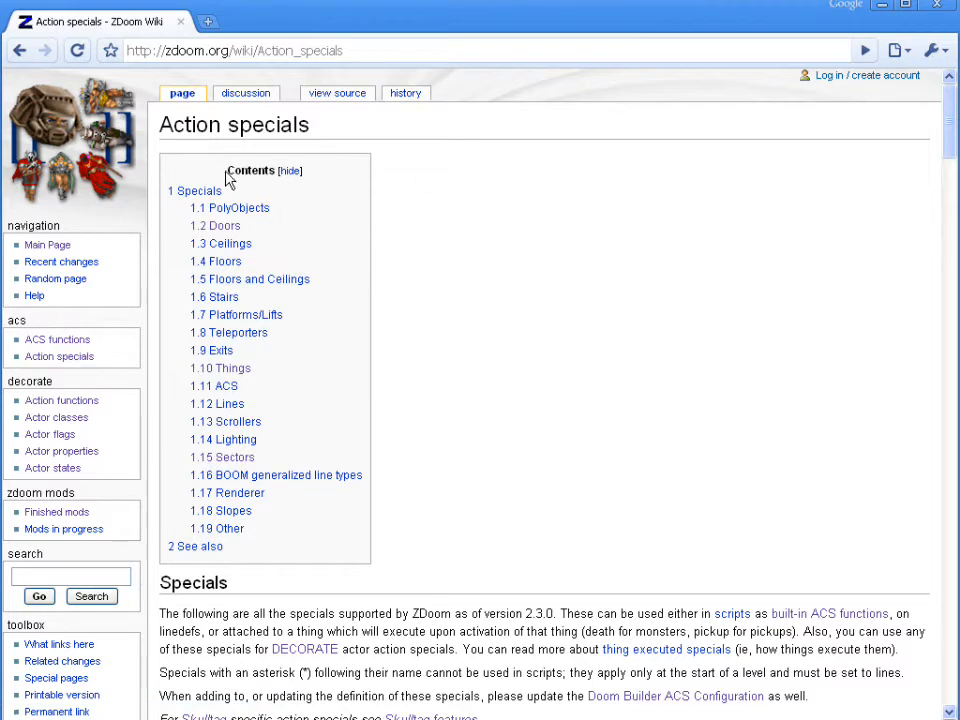
{"action": "mouse_move", "coordinate": [248, 260]}
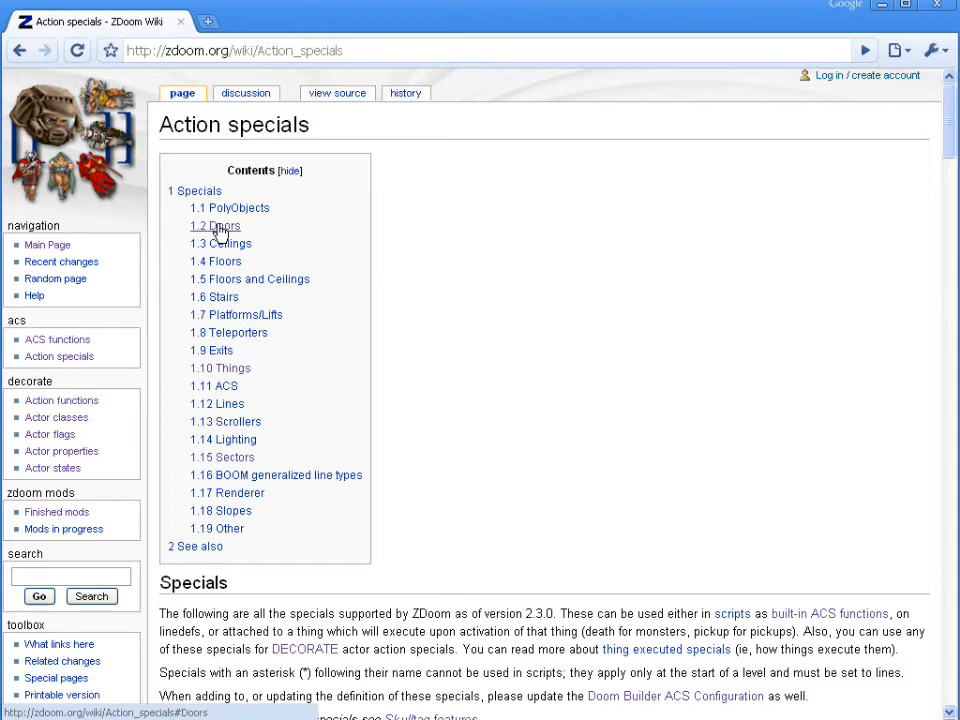
- Jump to 1.2 Doors via the Contents box, listing Door_Close, Door_Open and Door_Raise
{"action": "left_click", "coordinate": [216, 226]}
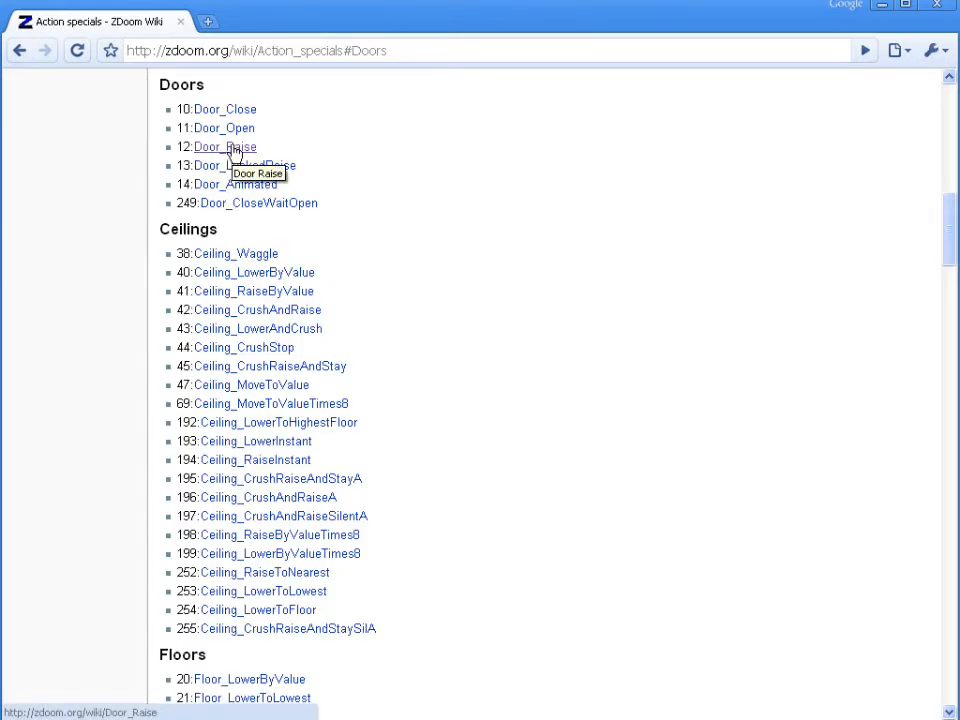
- View the Door_Raise article with its tag, speed, delay and lighttag parameters
{"action": "left_click", "coordinate": [224, 148]}
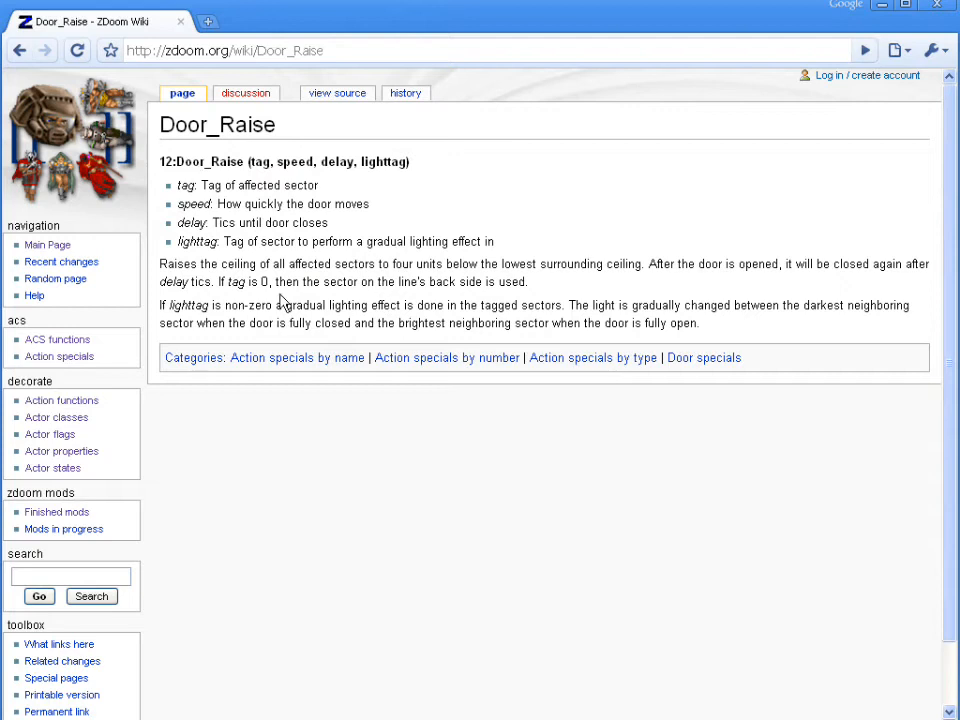
{"action": "mouse_move", "coordinate": [196, 184]}
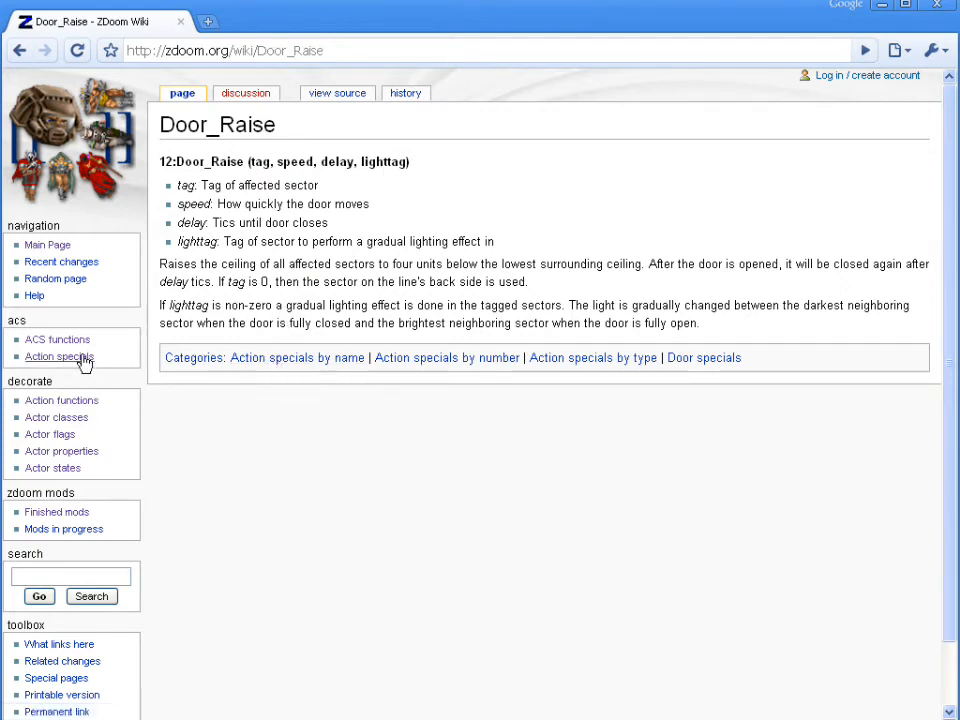
- Return to Action specials and scroll down to the Lines, Scrollers and Lighting sections
{"action": "left_click", "coordinate": [58, 356]}
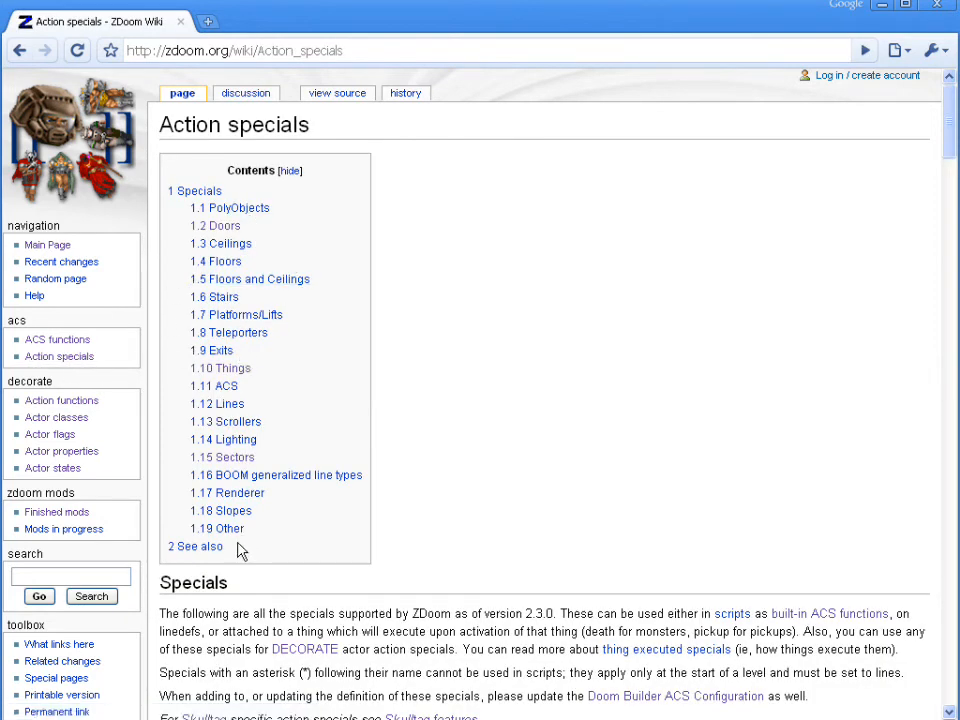
{"action": "mouse_move", "coordinate": [486, 470]}
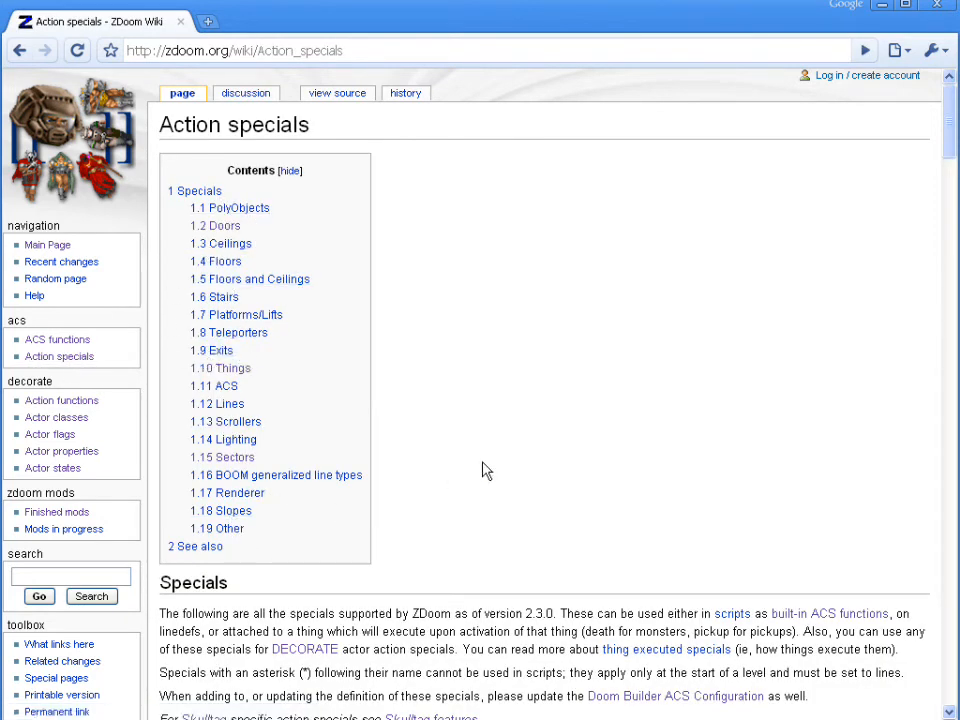
{"action": "scroll", "scroll_direction": "down", "scroll_amount": 3}
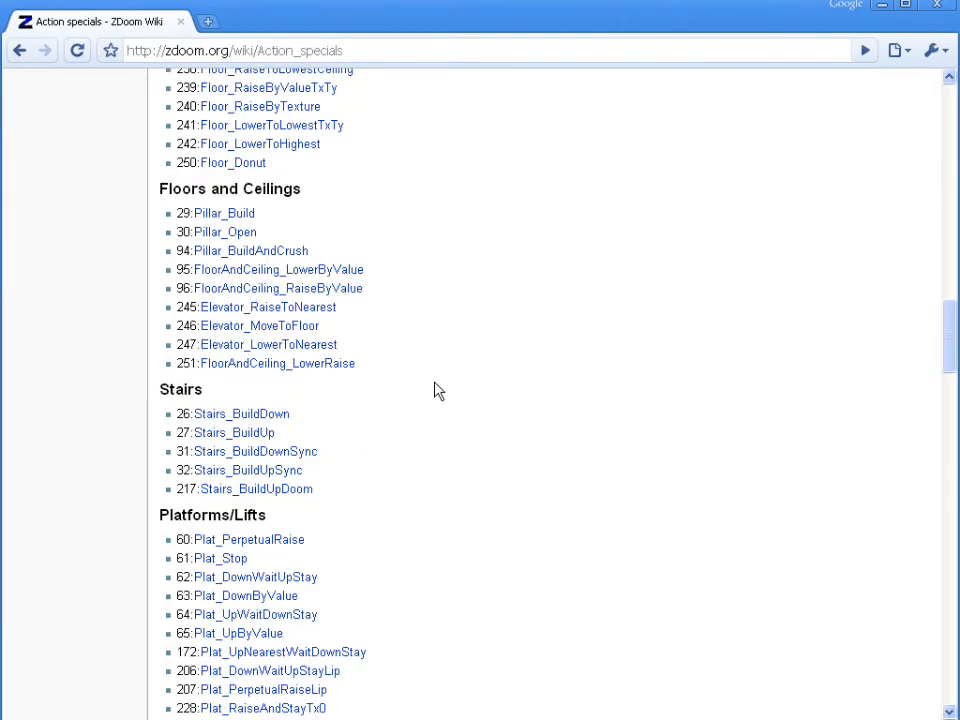
{"action": "scroll", "scroll_direction": "down", "scroll_amount": 3}
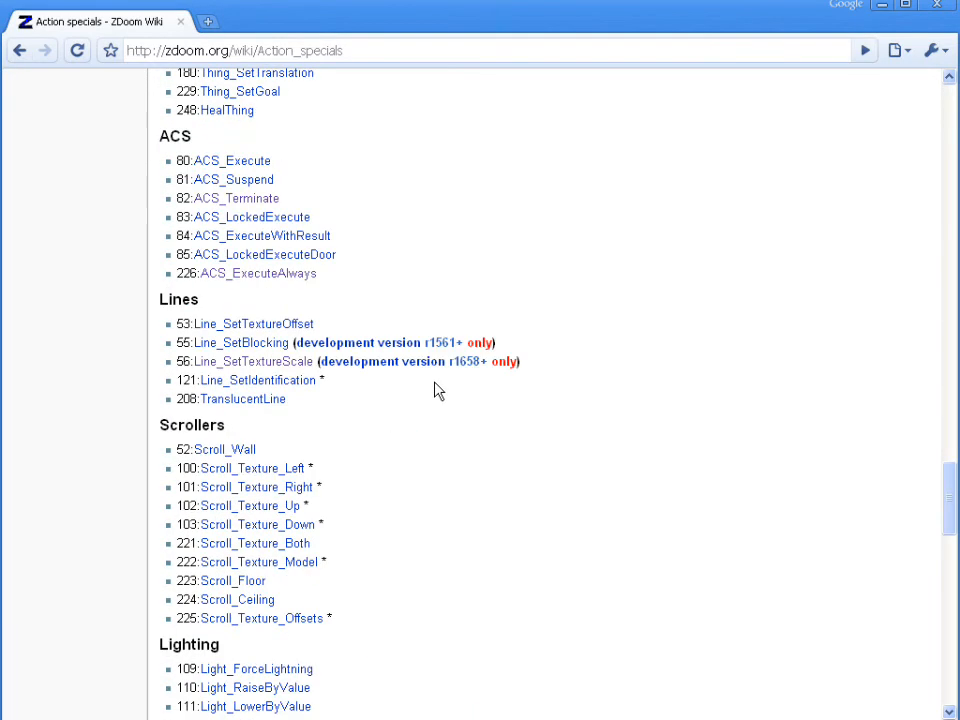
{"action": "scroll", "scroll_direction": "down", "scroll_amount": 3}
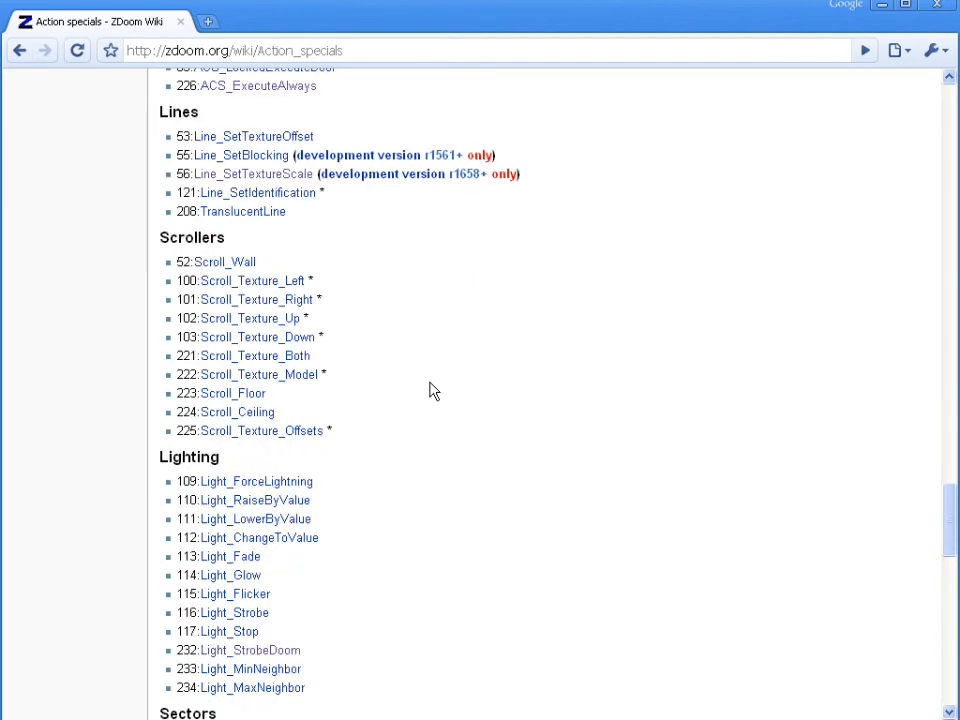
{"action": "scroll", "scroll_direction": "down", "scroll_amount": 3}
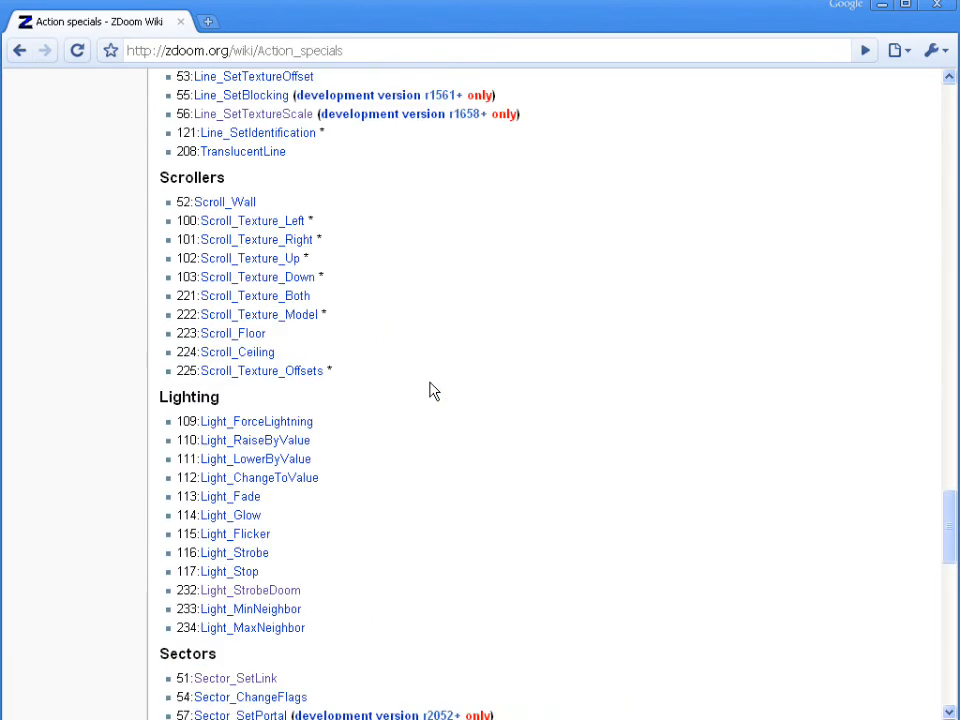